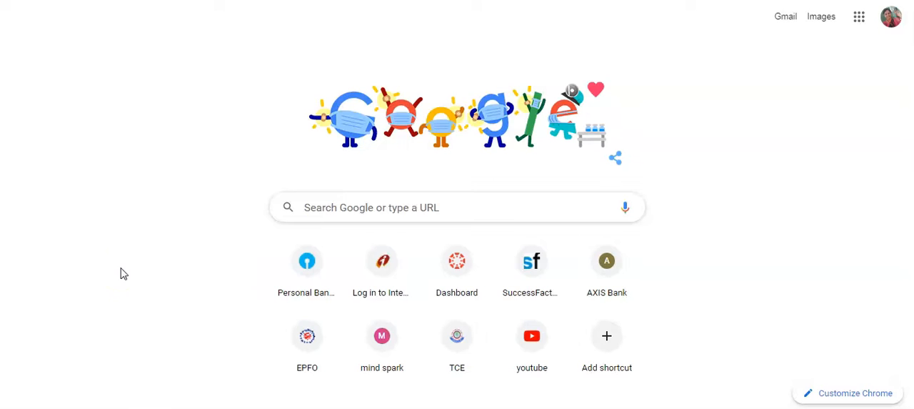
pyautogui.moveTo(309, 134)
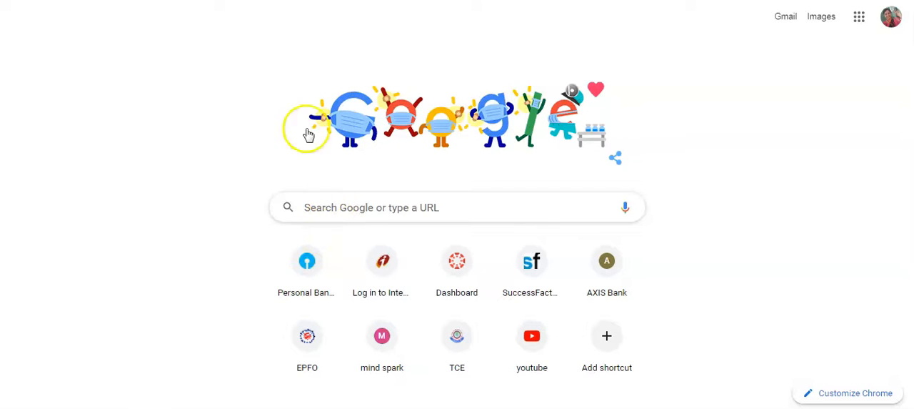
# Step: Search Google for "logic.ly" and open the Logicly site from the suggestions
pyautogui.click(457, 207)
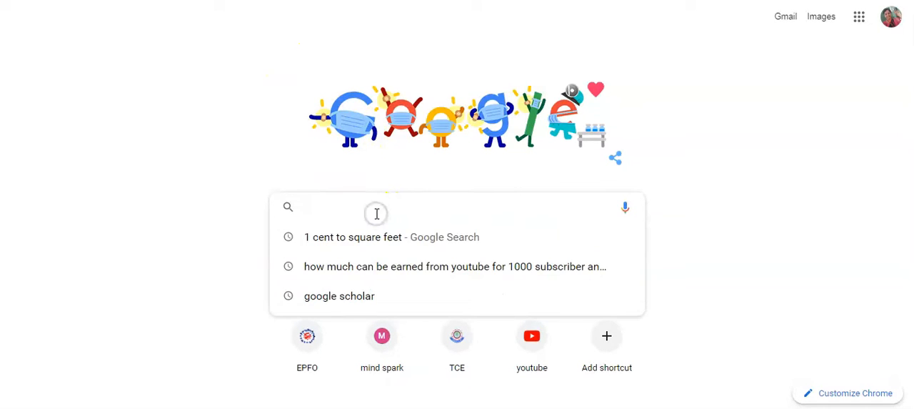
pyautogui.write('logic')
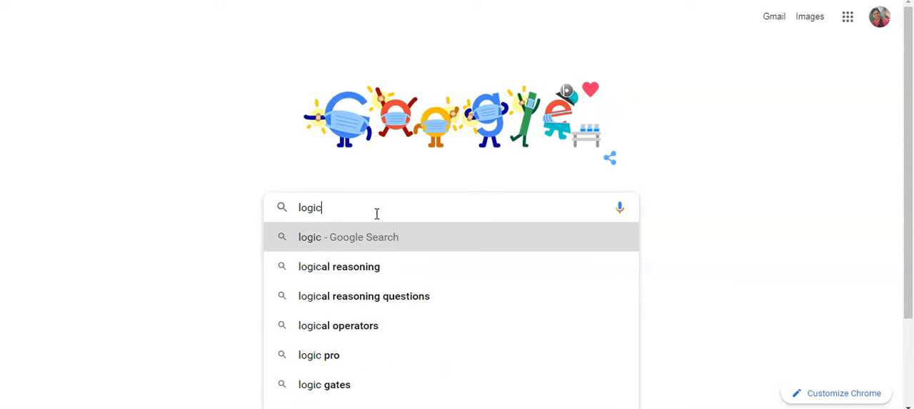
pyautogui.write('.ly')
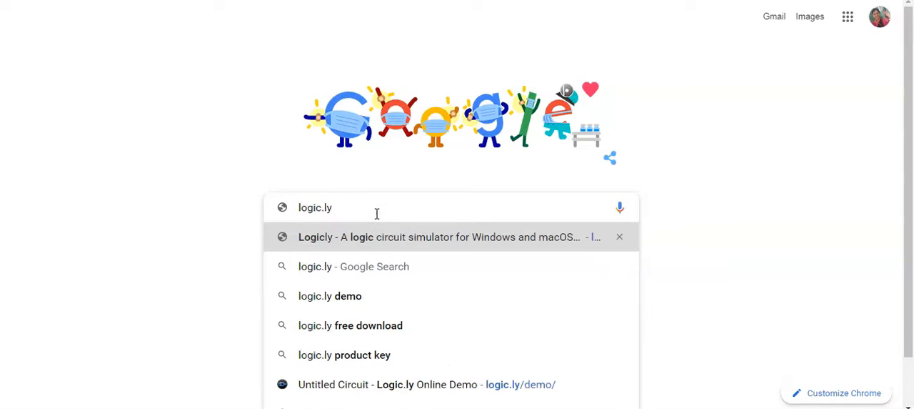
pyautogui.click(439, 237)
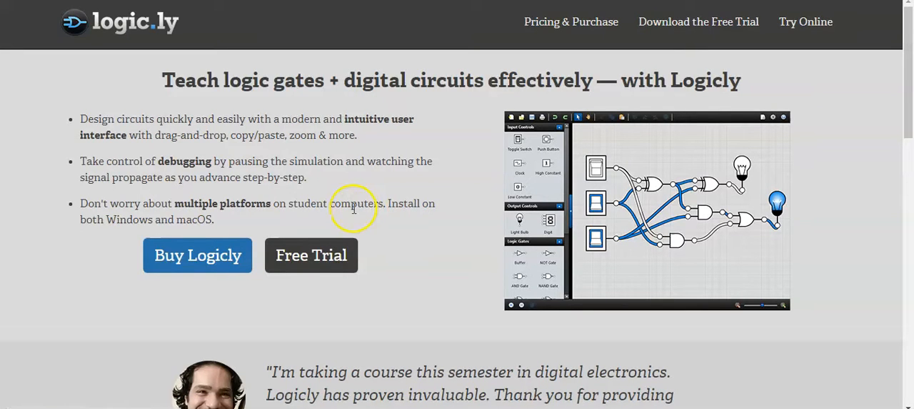
pyautogui.moveTo(672, 22)
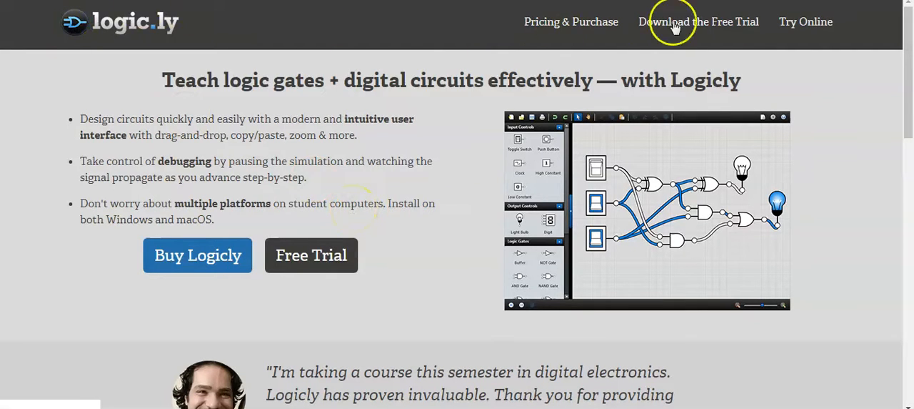
pyautogui.moveTo(806, 22)
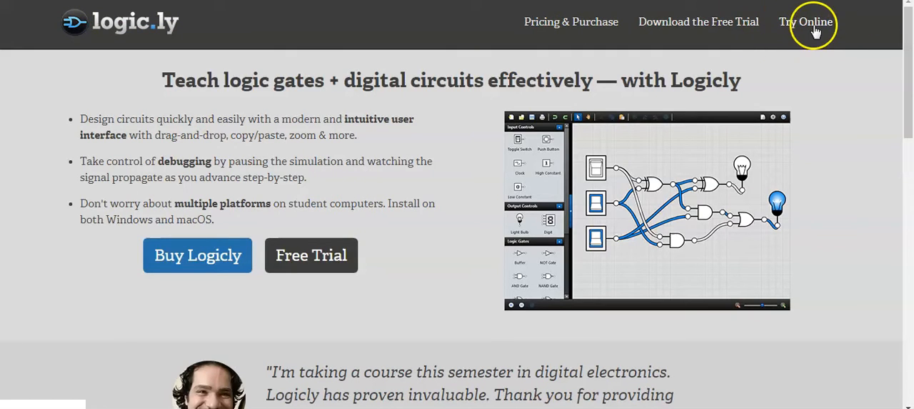
# Step: Launch the Try Online simulator and dismiss the sample-circuits welcome window
pyautogui.click(806, 21)
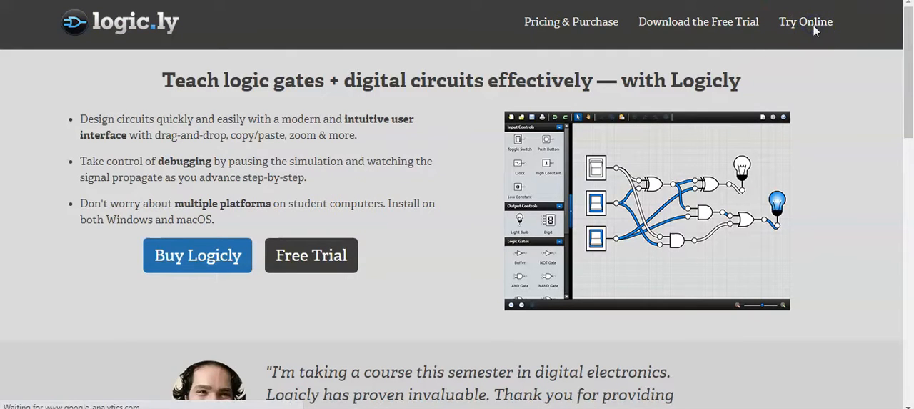
pyautogui.click(806, 22)
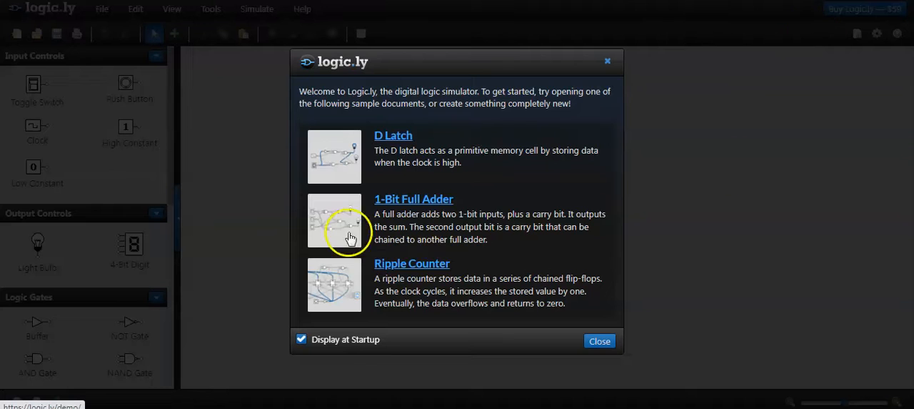
pyautogui.moveTo(369, 135)
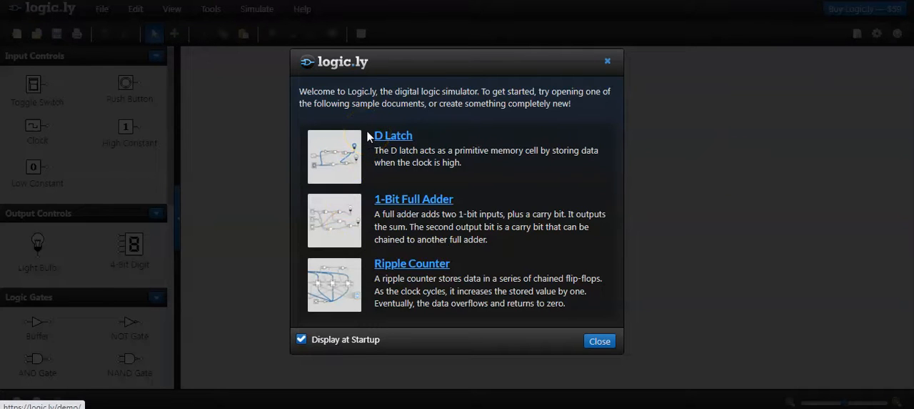
pyautogui.moveTo(614, 97)
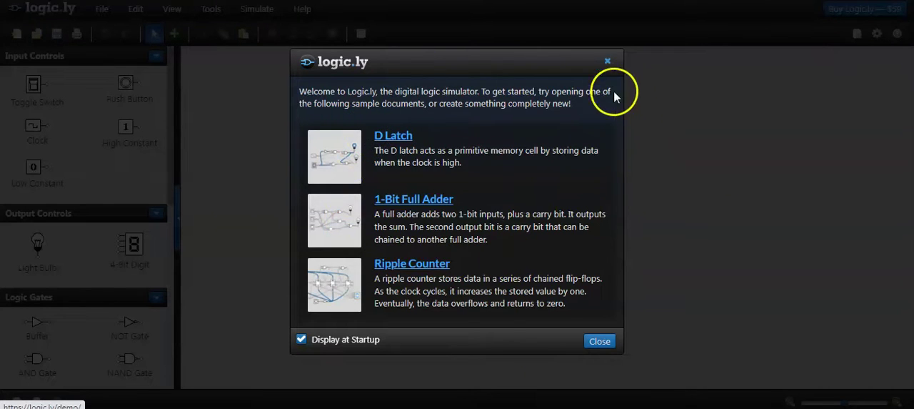
pyautogui.click(600, 340)
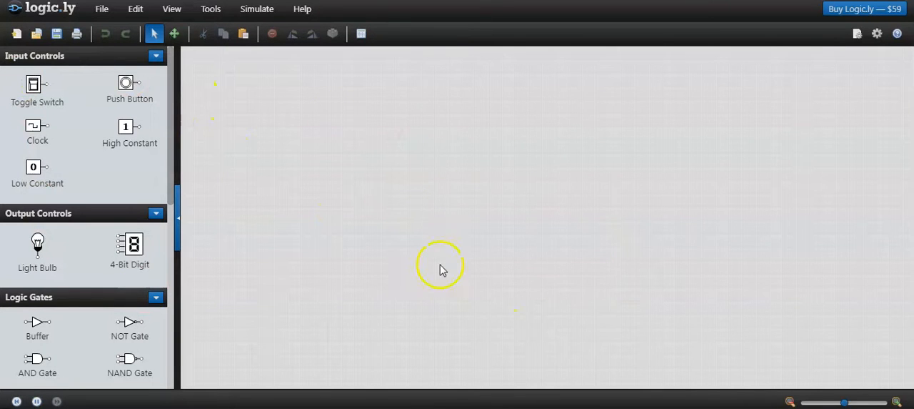
pyautogui.moveTo(336, 129)
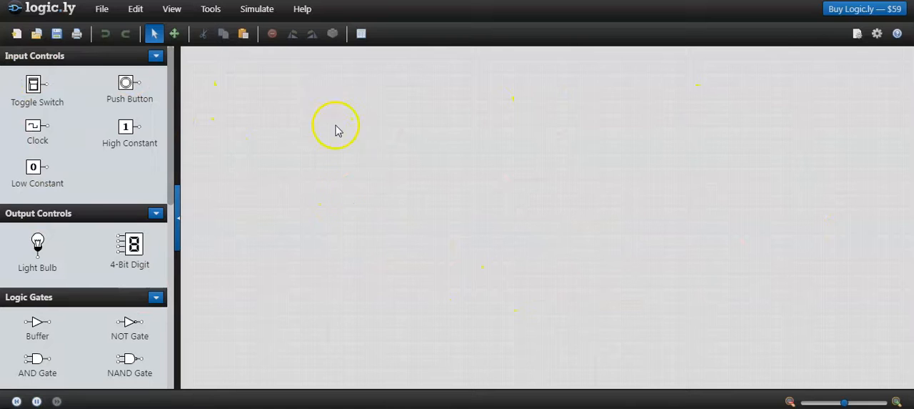
pyautogui.moveTo(444, 158)
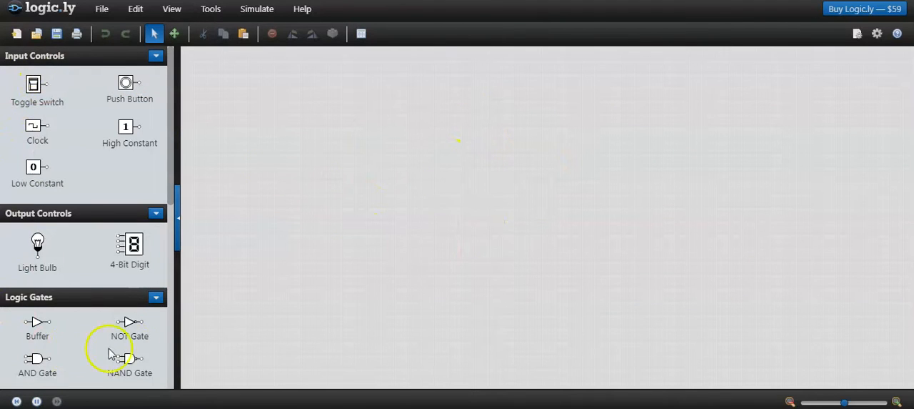
pyautogui.moveTo(175, 200)
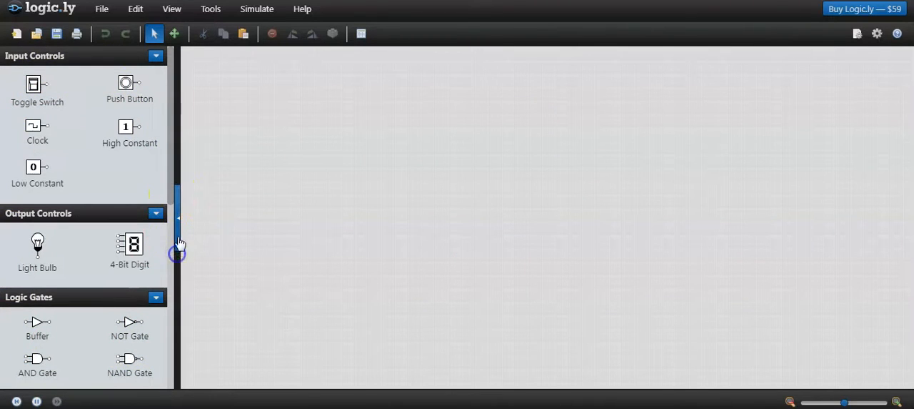
pyautogui.scroll(-3)
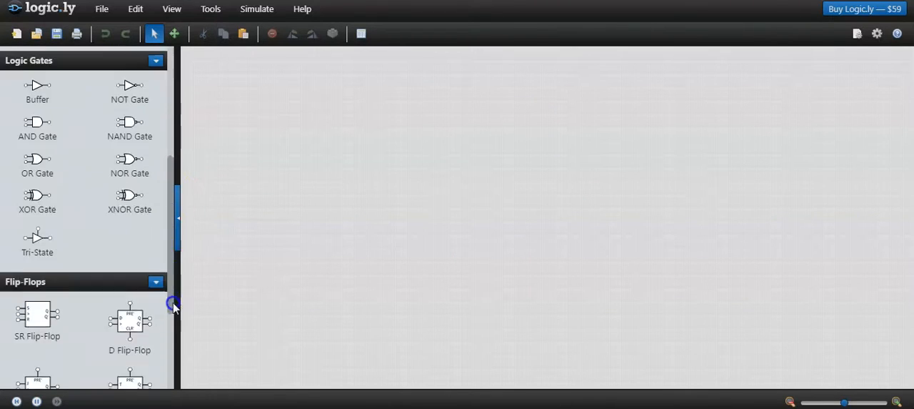
pyautogui.scroll(-3)
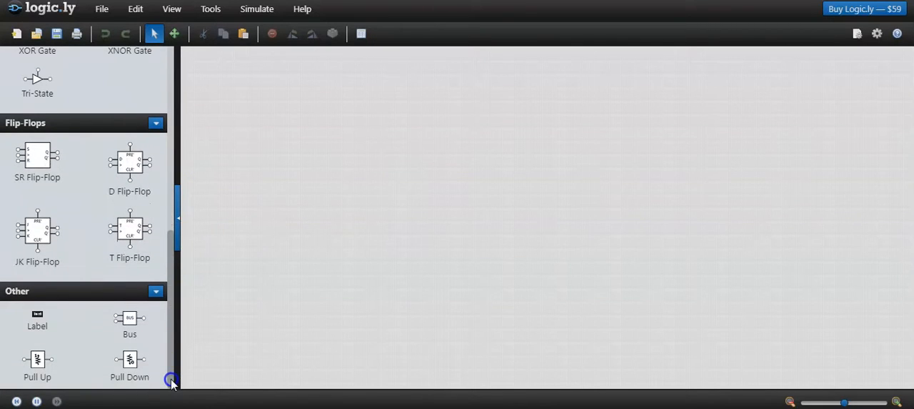
pyautogui.scroll(3)
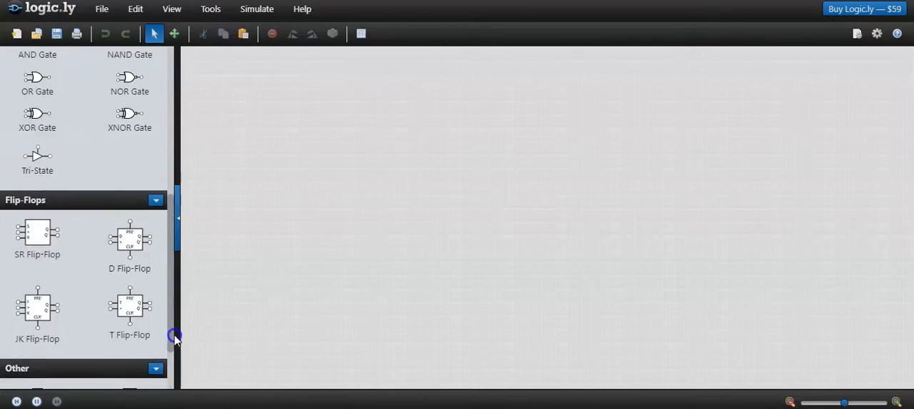
pyautogui.scroll(3)
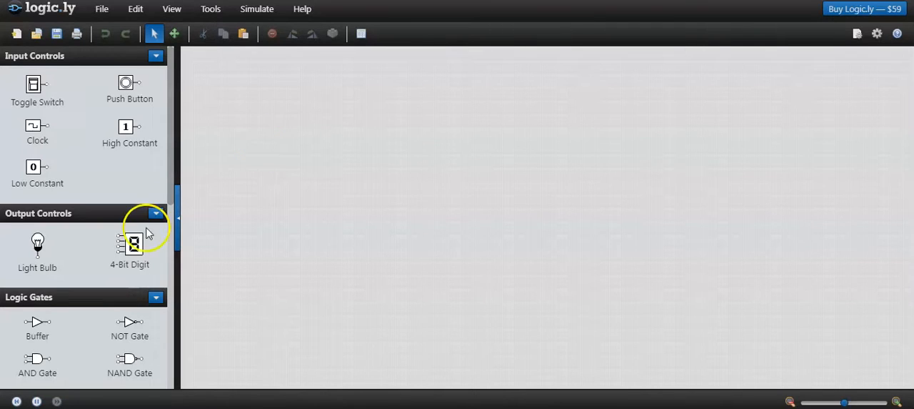
pyautogui.moveTo(170, 197)
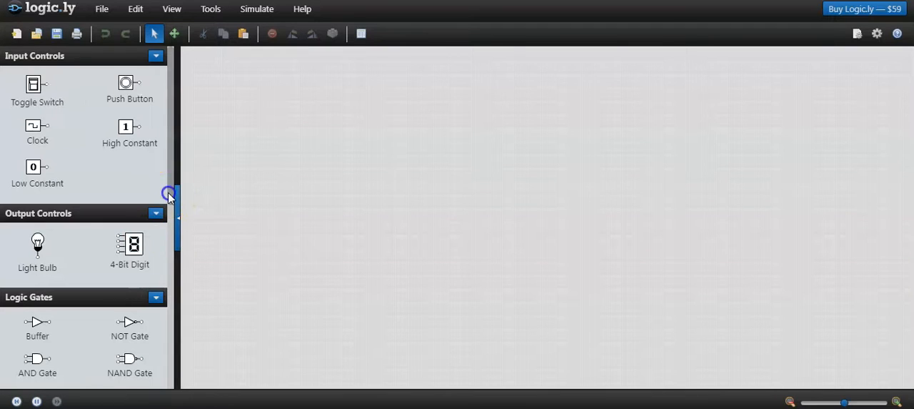
pyautogui.scroll(-3)
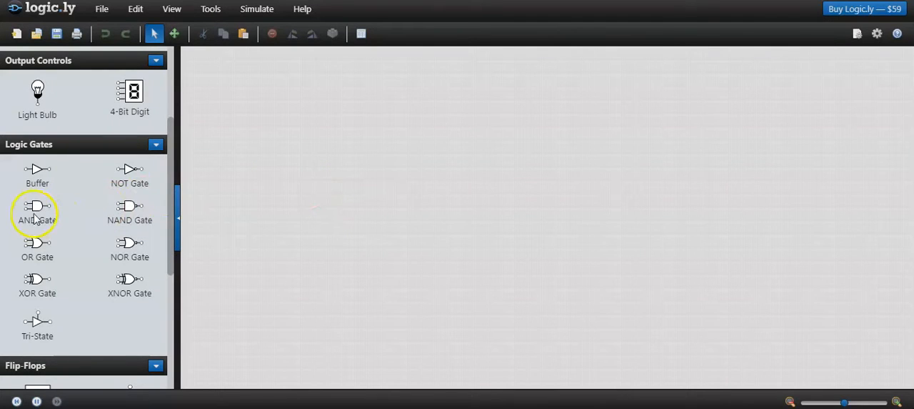
pyautogui.moveTo(37, 175)
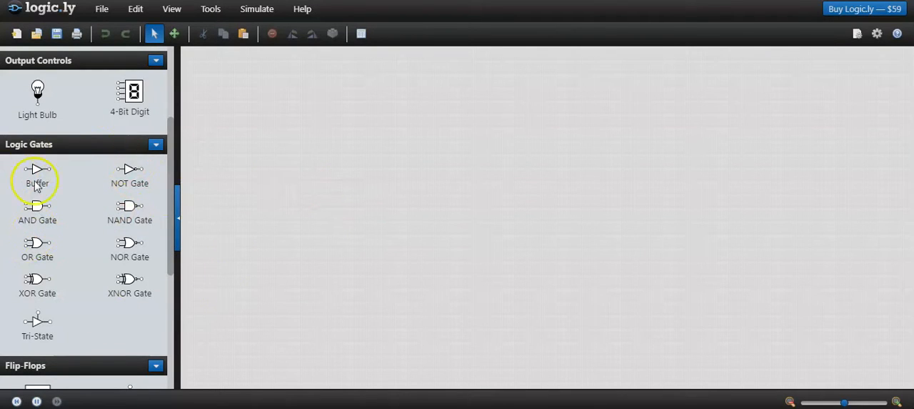
pyautogui.moveTo(37, 212)
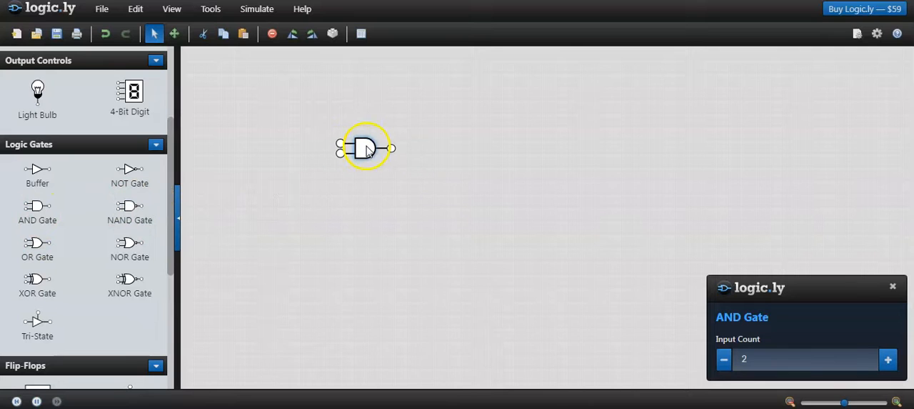
pyautogui.moveTo(817, 277)
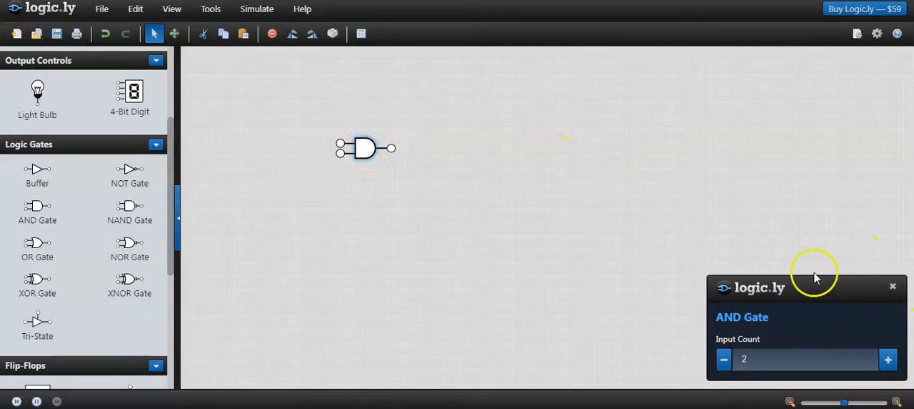
pyautogui.moveTo(809, 334)
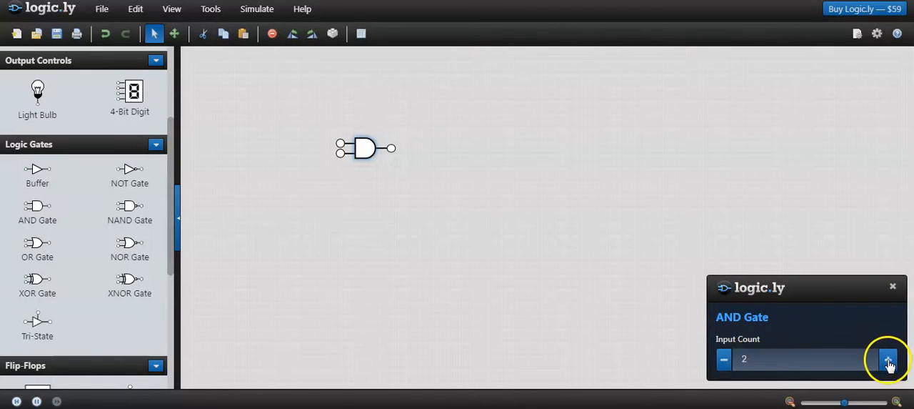
pyautogui.moveTo(722, 356)
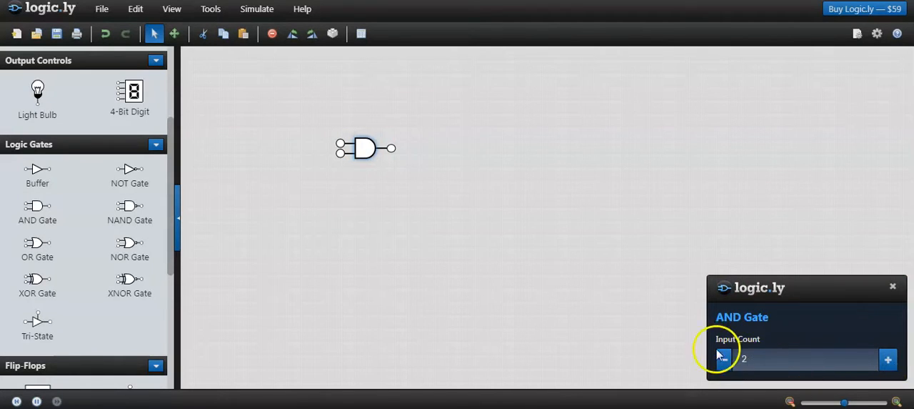
pyautogui.moveTo(889, 360)
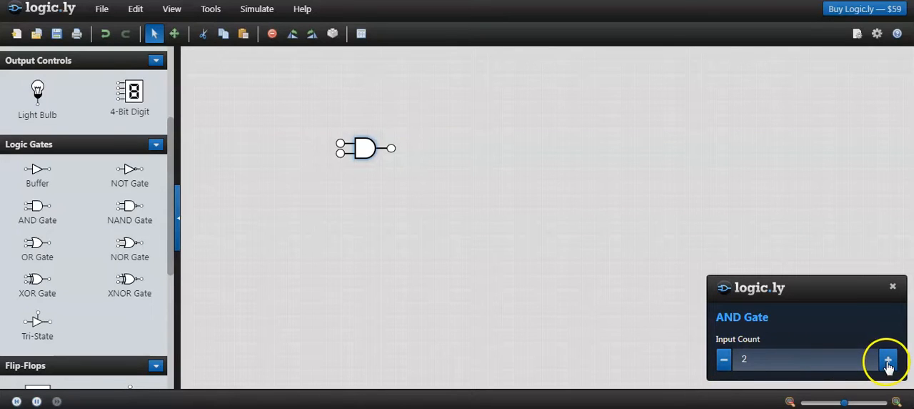
# Step: Set the AND gate's Input Count back to 2 after trying 3 and 4, then deselect it
pyautogui.click(889, 358)
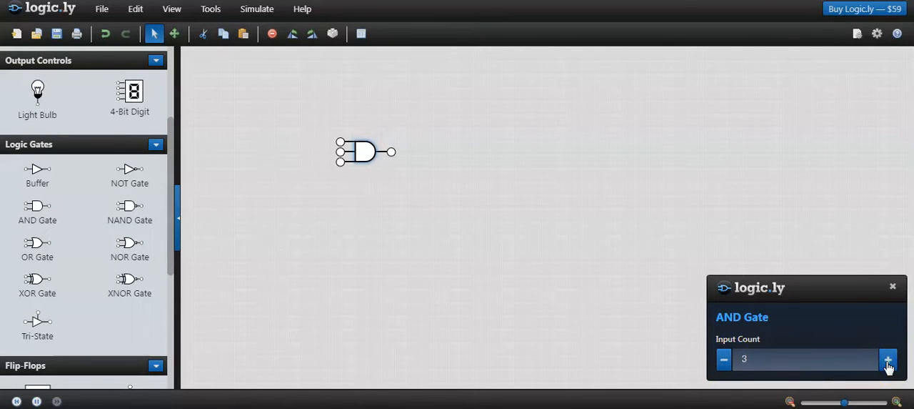
pyautogui.click(889, 360)
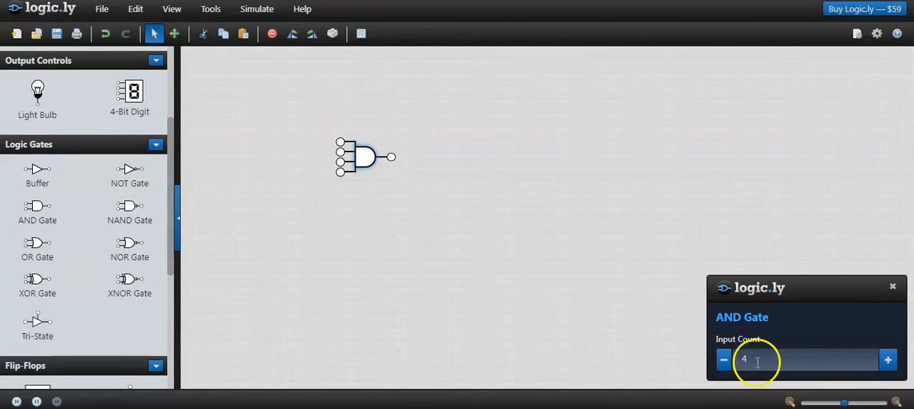
pyautogui.click(723, 360)
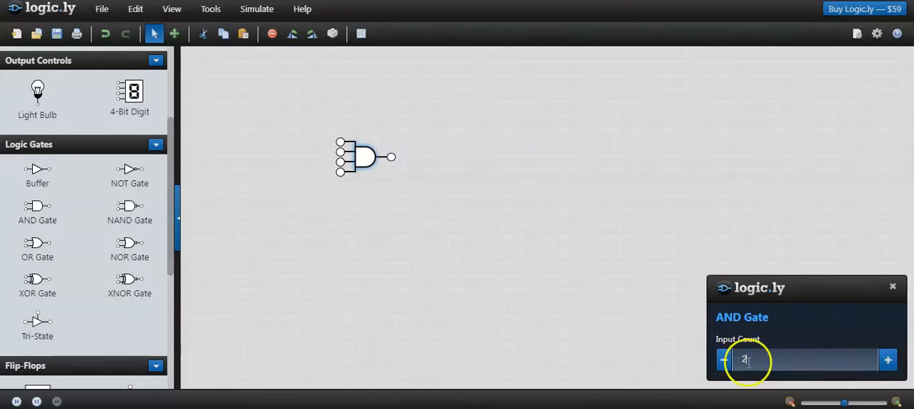
pyautogui.click(723, 359)
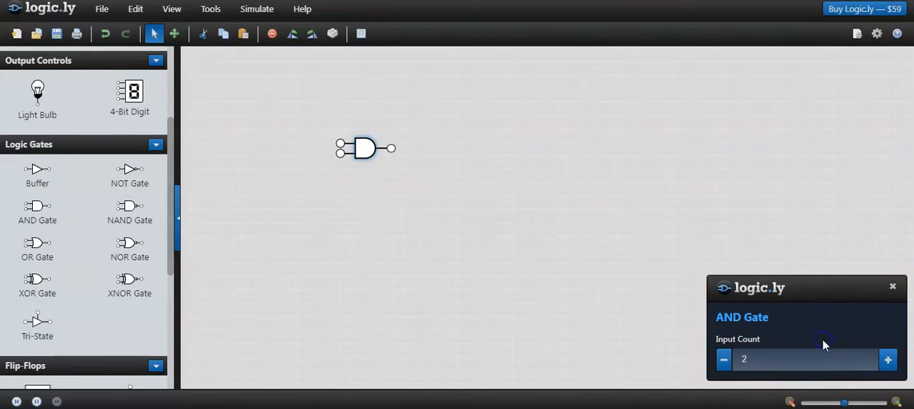
pyautogui.click(438, 269)
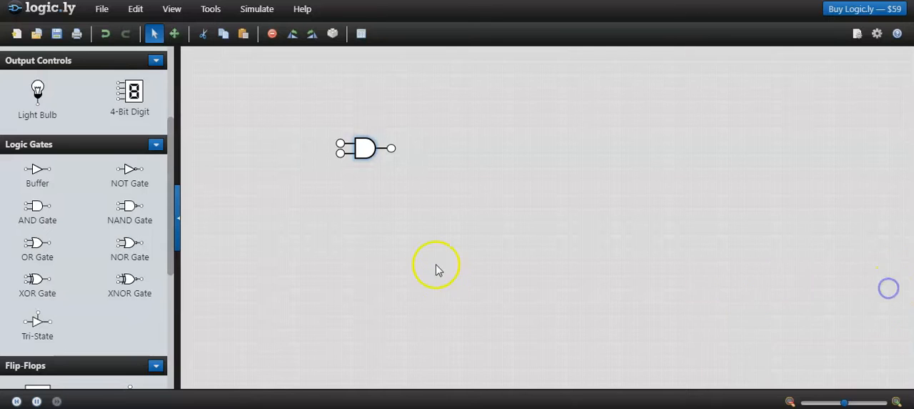
# Step: Place two toggle switches from Input Controls to the left of the AND gate
pyautogui.scroll(3)
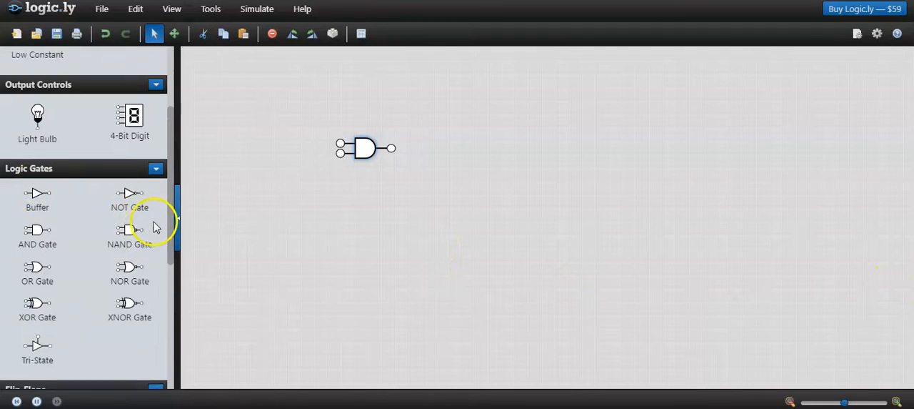
pyautogui.scroll(3)
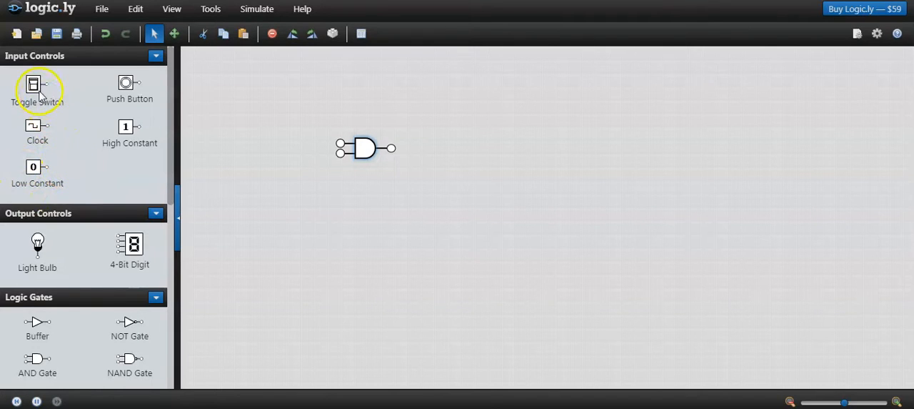
pyautogui.moveTo(37, 84); pyautogui.dragTo(264, 130)
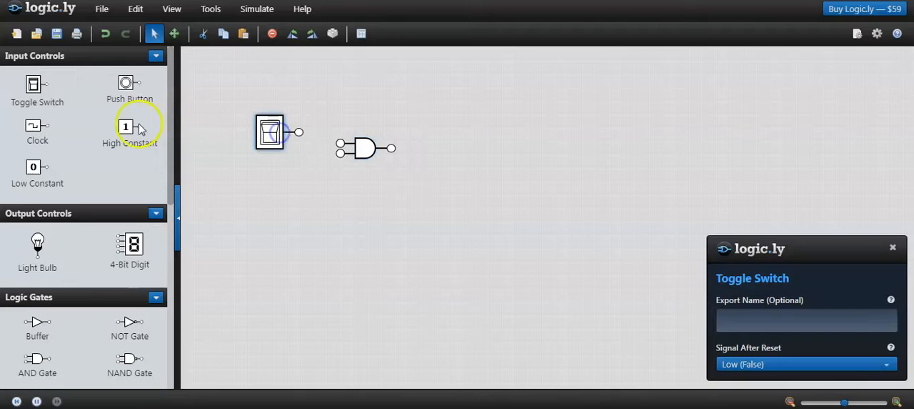
pyautogui.moveTo(643, 277)
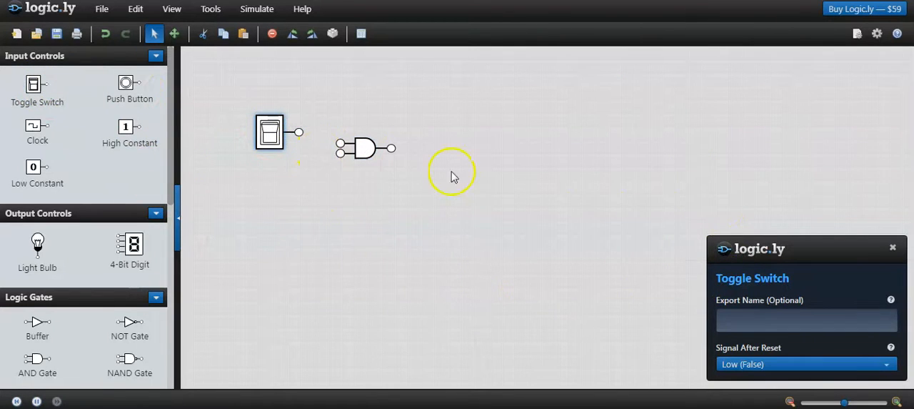
pyautogui.moveTo(269, 134)
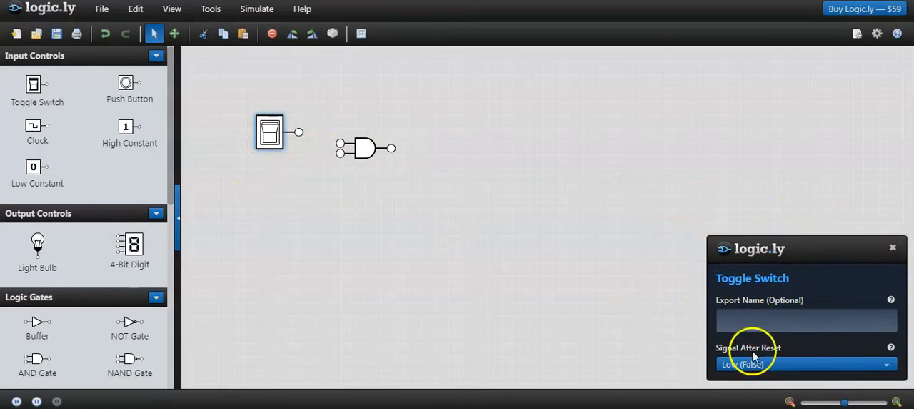
pyautogui.moveTo(893, 251)
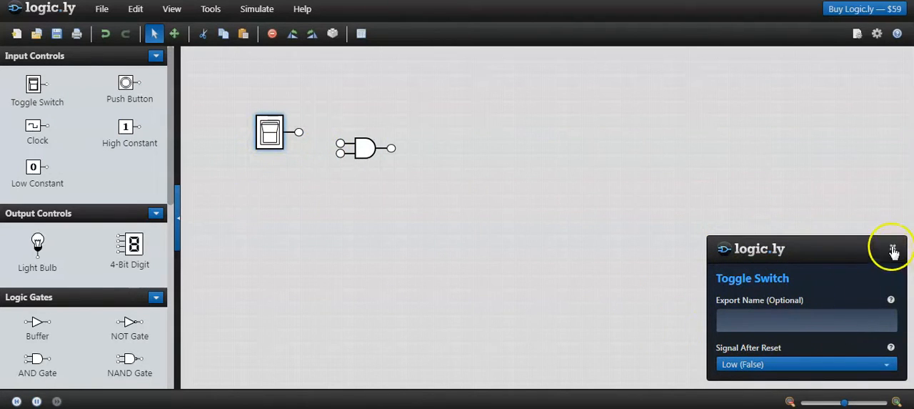
pyautogui.click(894, 250)
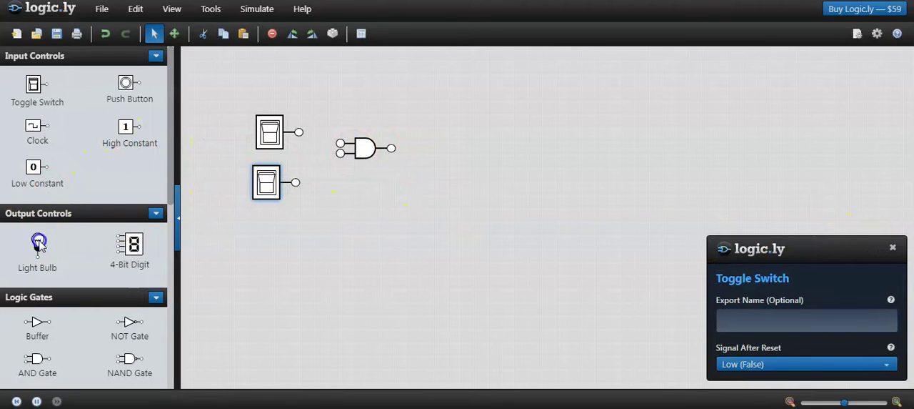
pyautogui.moveTo(37, 243); pyautogui.dragTo(435, 122)
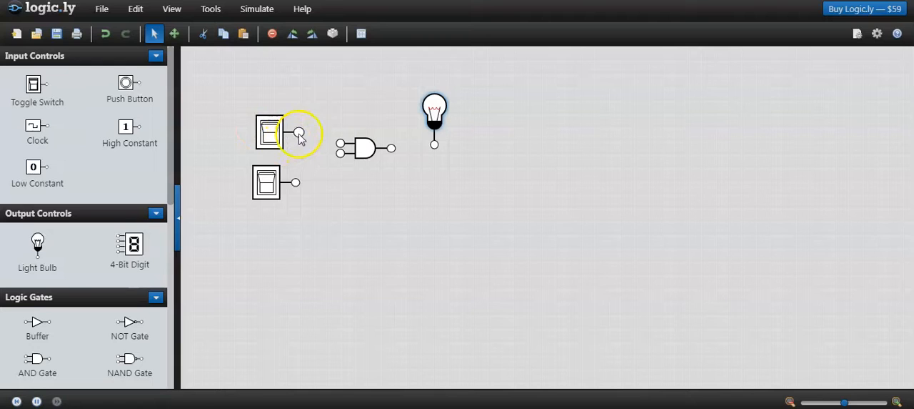
# Step: Wire the top toggle switch into an AND gate input
pyautogui.moveTo(297, 133); pyautogui.dragTo(340, 148)
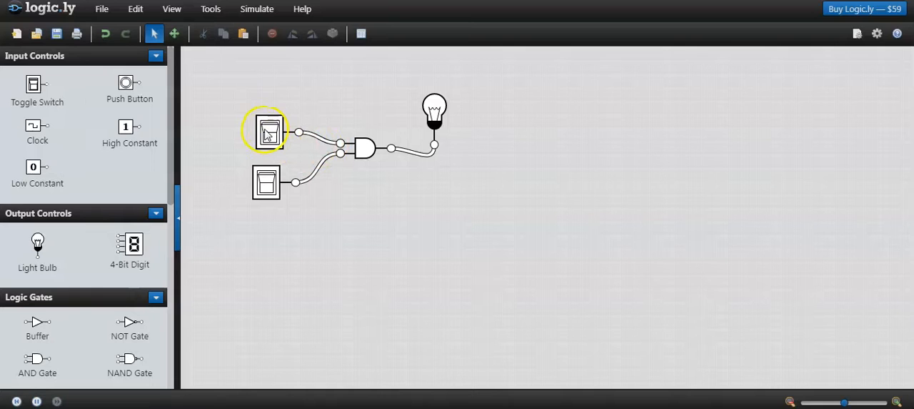
# Step: Switch both toggle switches on so the AND gate lights the bulb
pyautogui.click(269, 132)
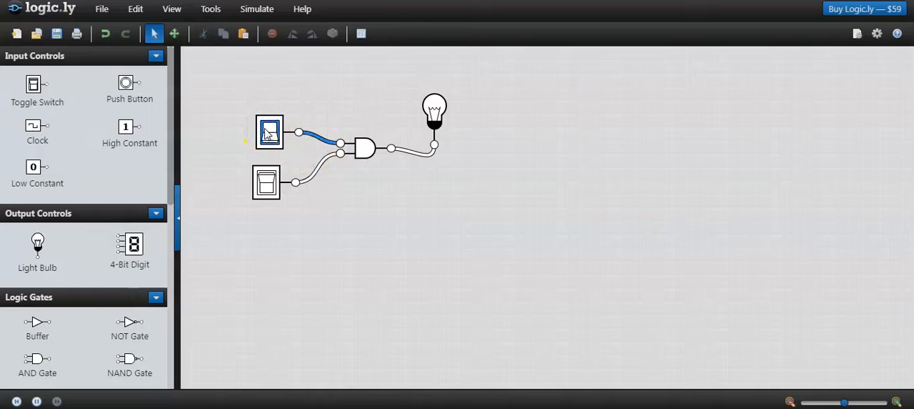
pyautogui.click(269, 132)
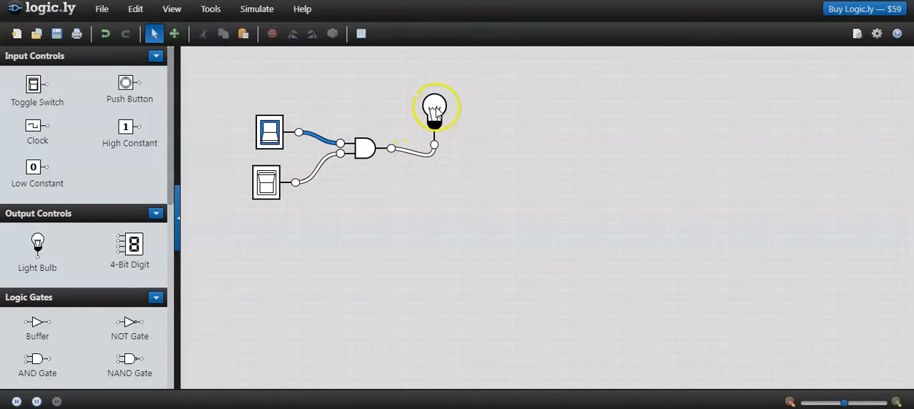
pyautogui.click(266, 183)
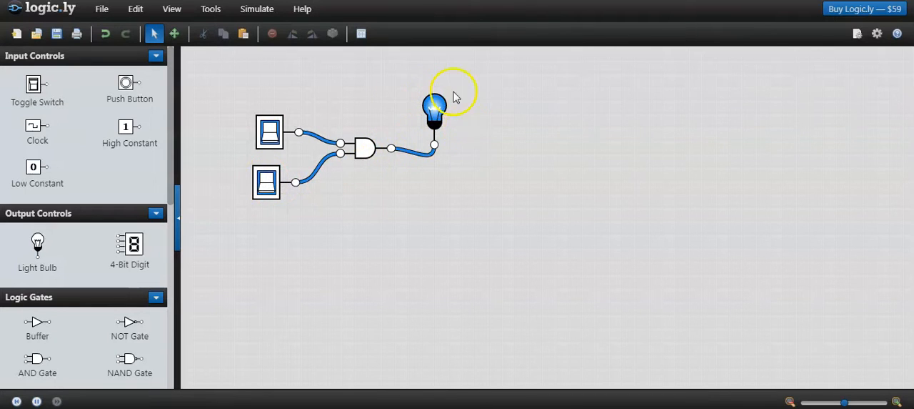
pyautogui.moveTo(436, 107); pyautogui.dragTo(436, 126)
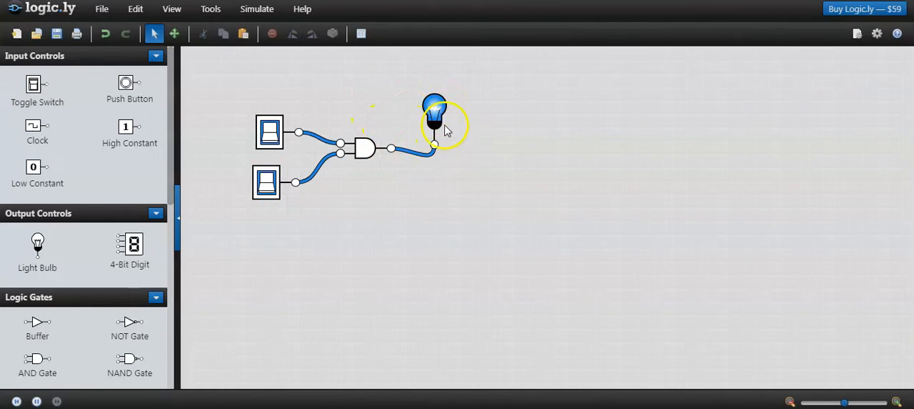
pyautogui.moveTo(166, 212)
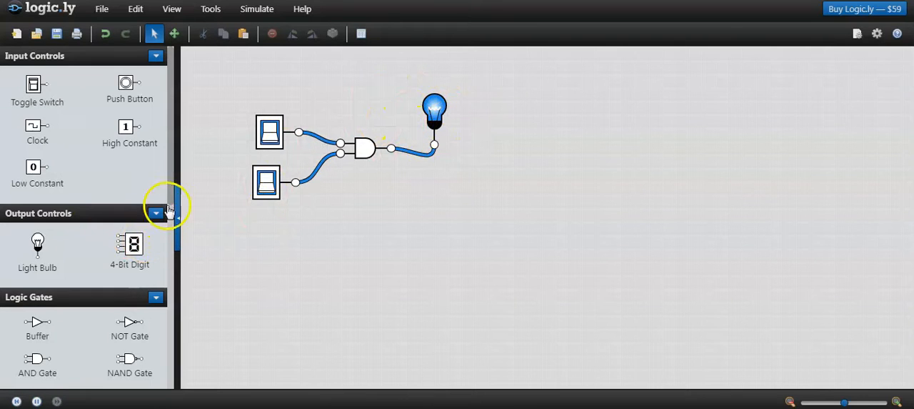
# Step: Scroll the component palette down to the Flip-Flops section
pyautogui.scroll(-3)
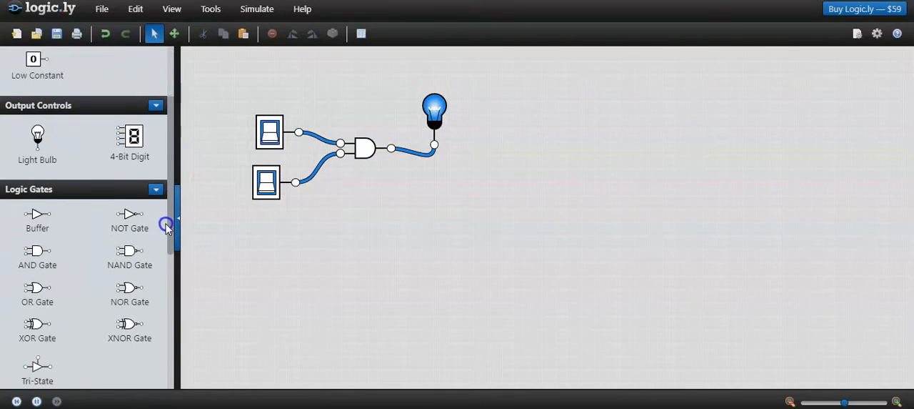
pyautogui.scroll(-3)
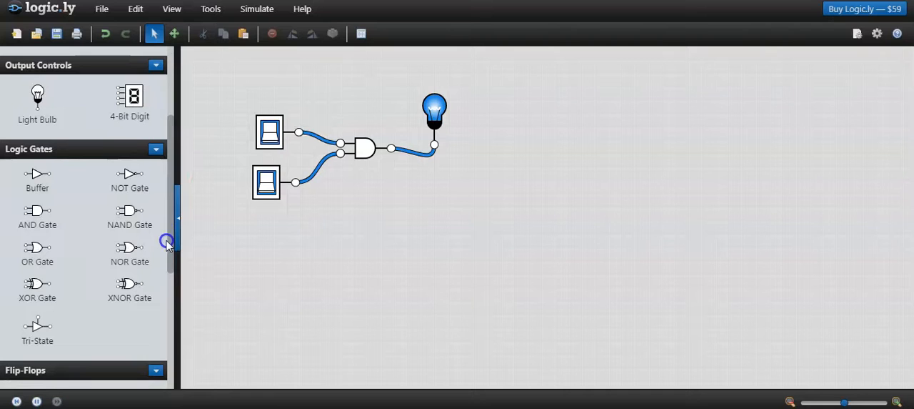
pyautogui.scroll(-3)
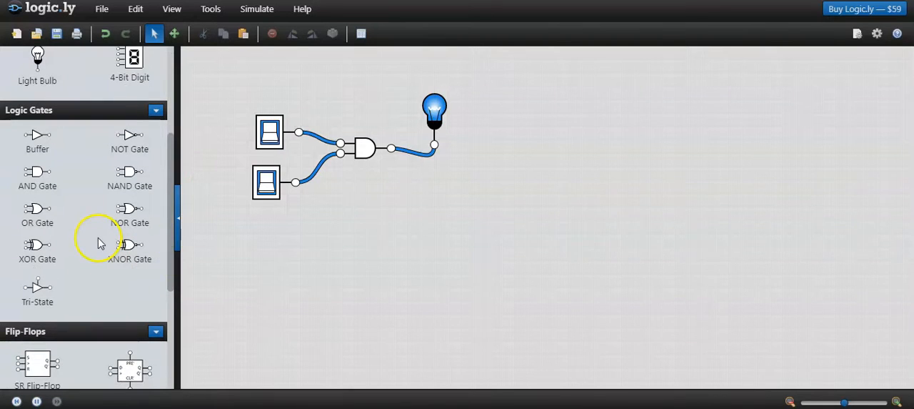
pyautogui.moveTo(184, 209)
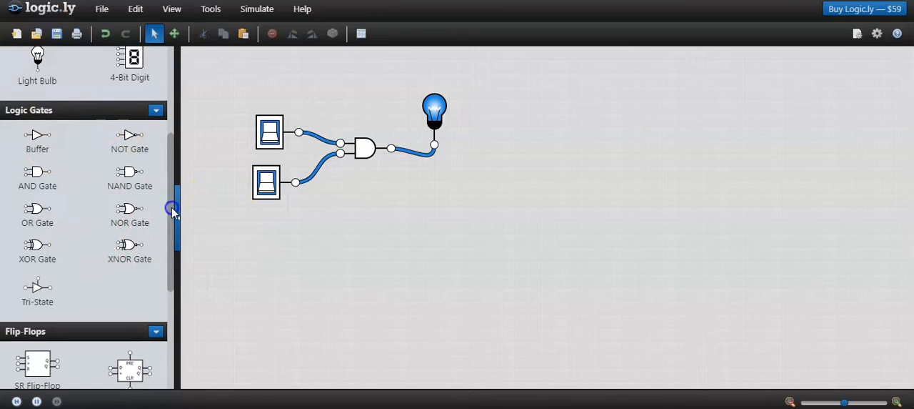
pyautogui.scroll(-3)
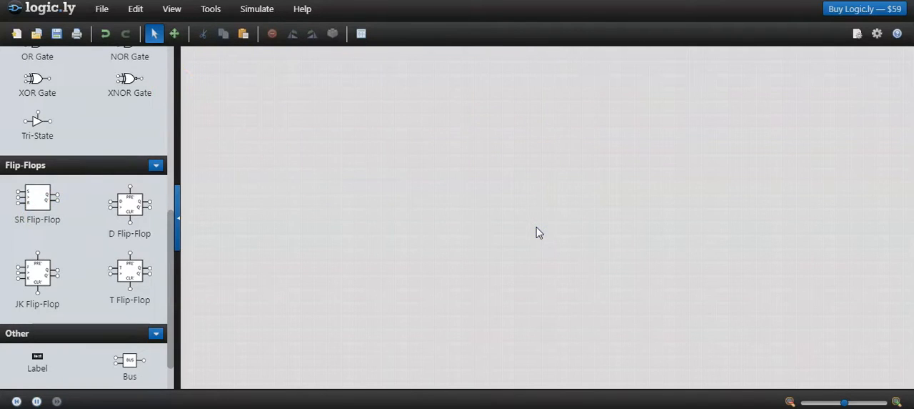
pyautogui.moveTo(283, 208)
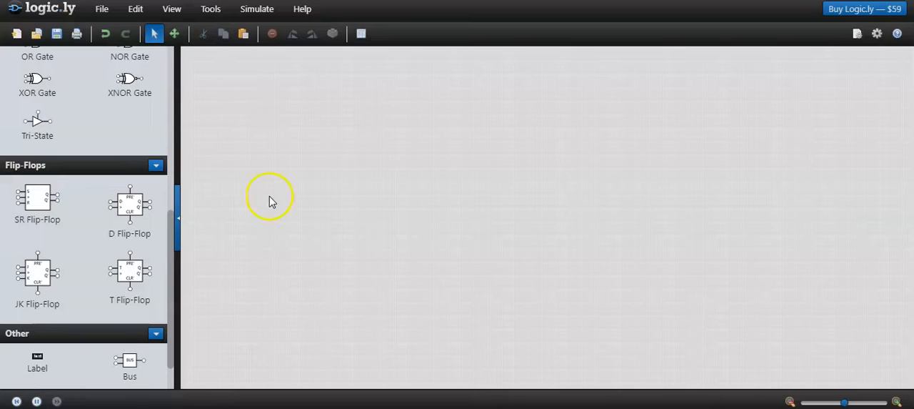
pyautogui.moveTo(135, 211)
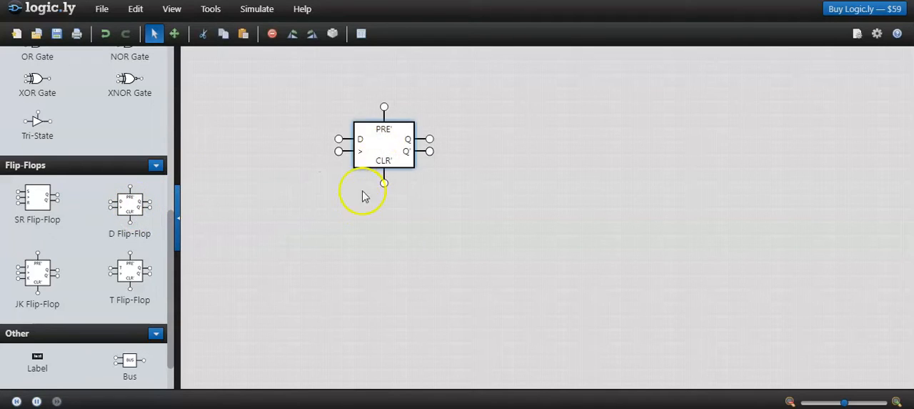
# Step: Select the placed D flip-flop and scroll the palette back up
pyautogui.click(383, 149)
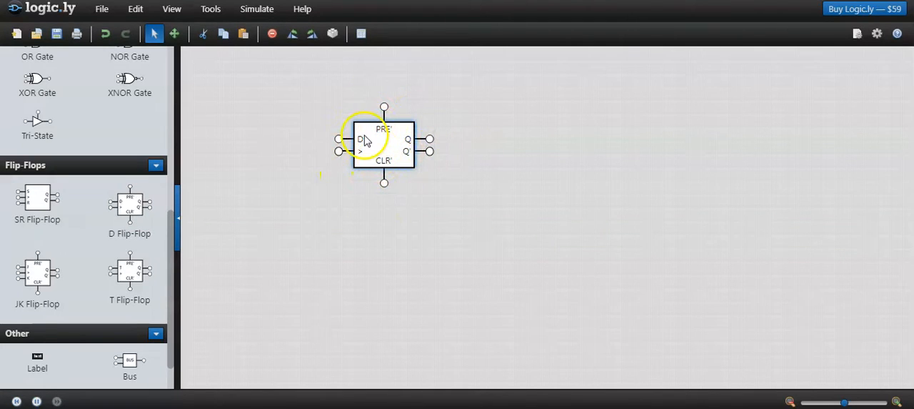
pyautogui.moveTo(409, 143)
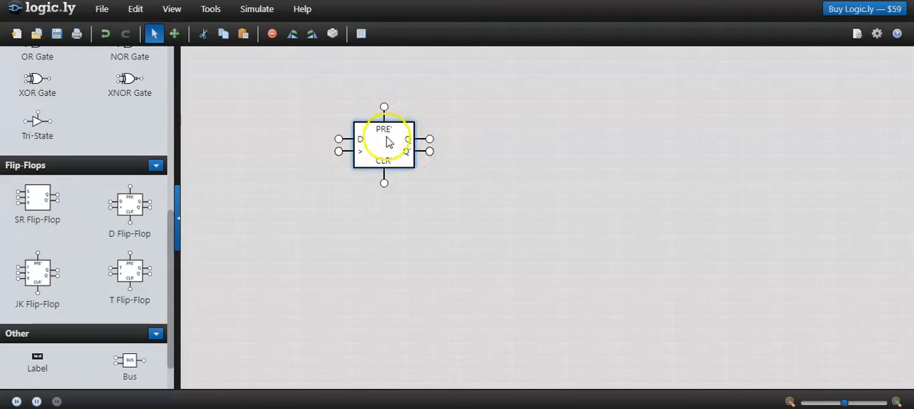
pyautogui.moveTo(164, 251)
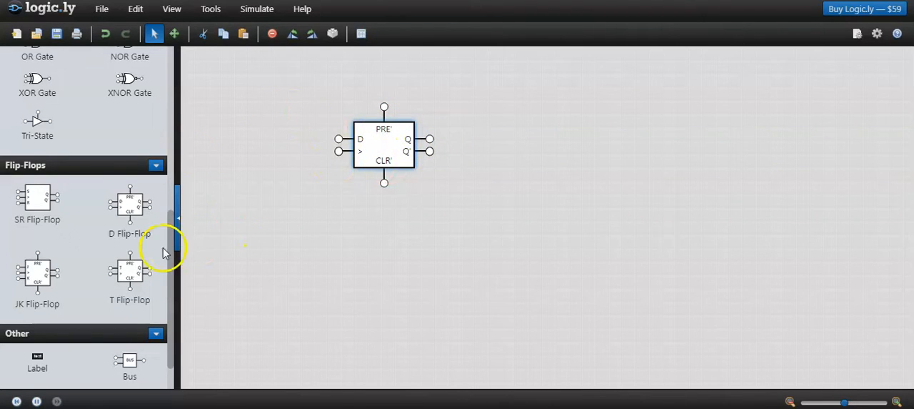
pyautogui.scroll(3)
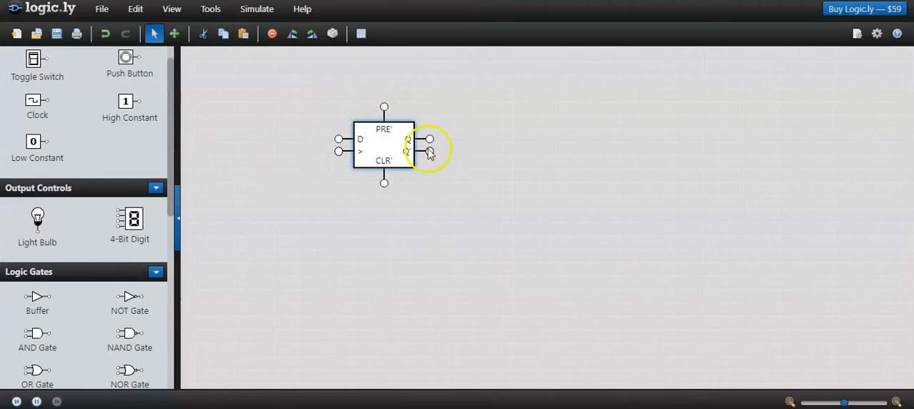
pyautogui.moveTo(383, 137)
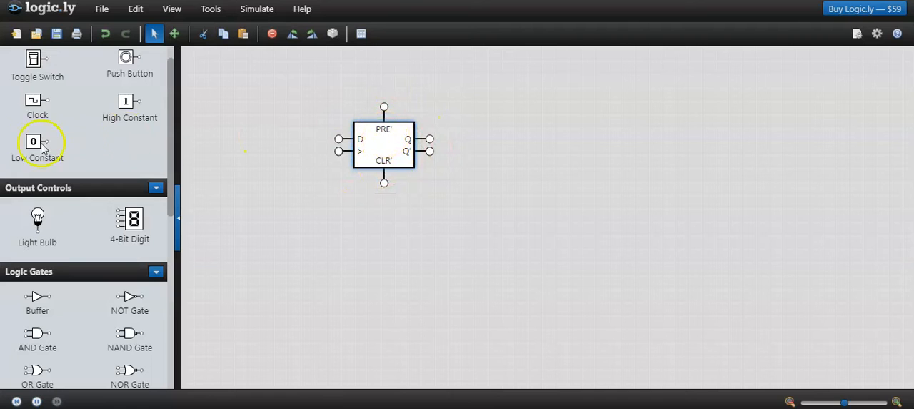
# Step: Add a low constant for CLR and light bulbs on the Q and Q̄ outputs
pyautogui.moveTo(37, 140); pyautogui.dragTo(322, 210)
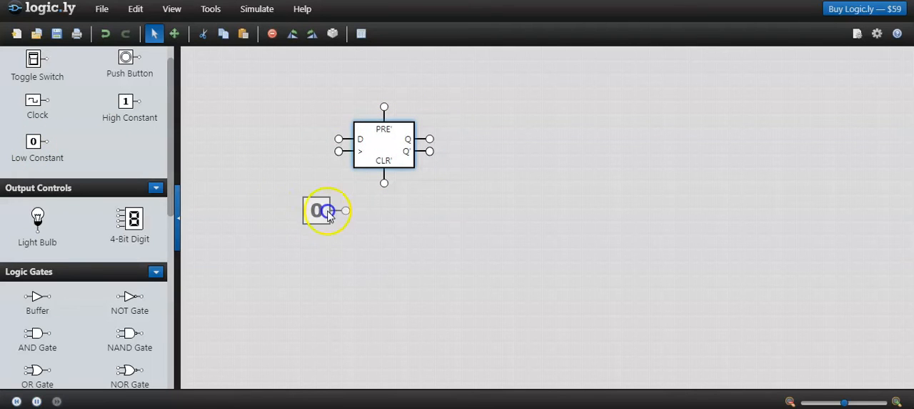
pyautogui.moveTo(326, 211); pyautogui.dragTo(458, 114)
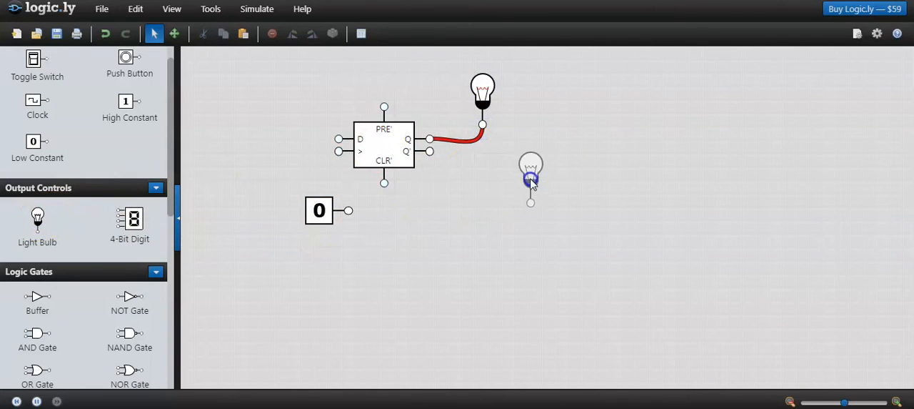
pyautogui.moveTo(532, 178); pyautogui.dragTo(489, 200)
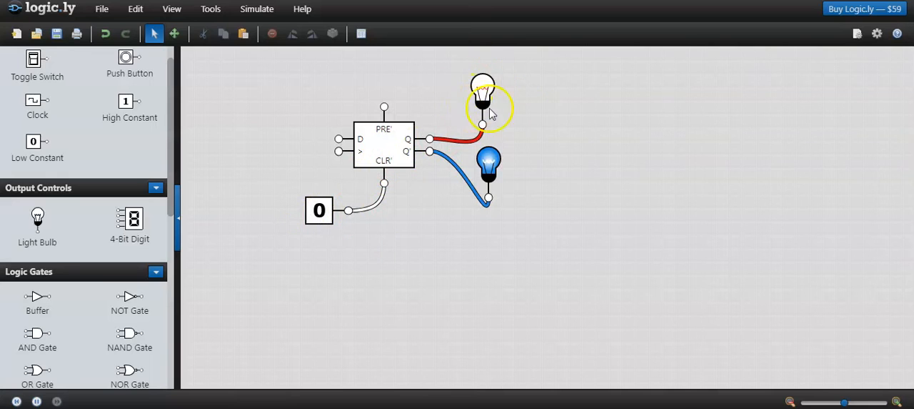
pyautogui.moveTo(483, 108); pyautogui.dragTo(486, 93)
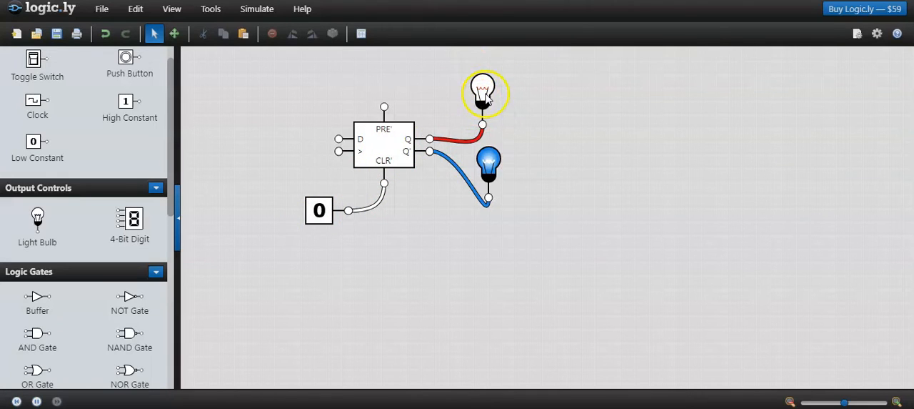
pyautogui.moveTo(456, 198)
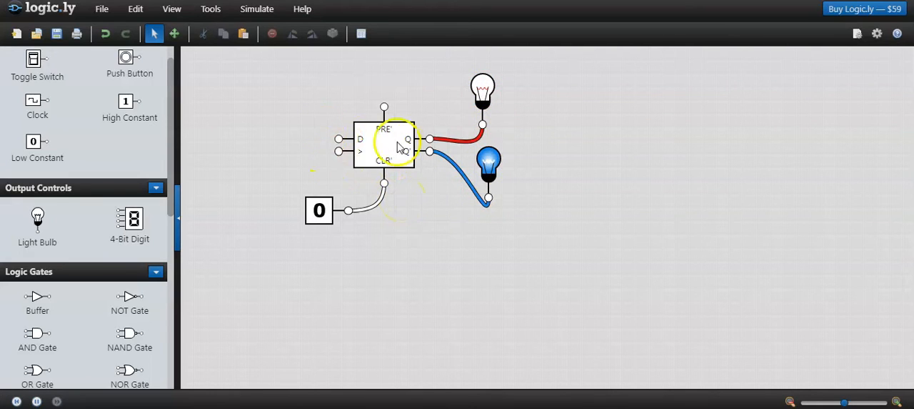
pyautogui.moveTo(364, 217)
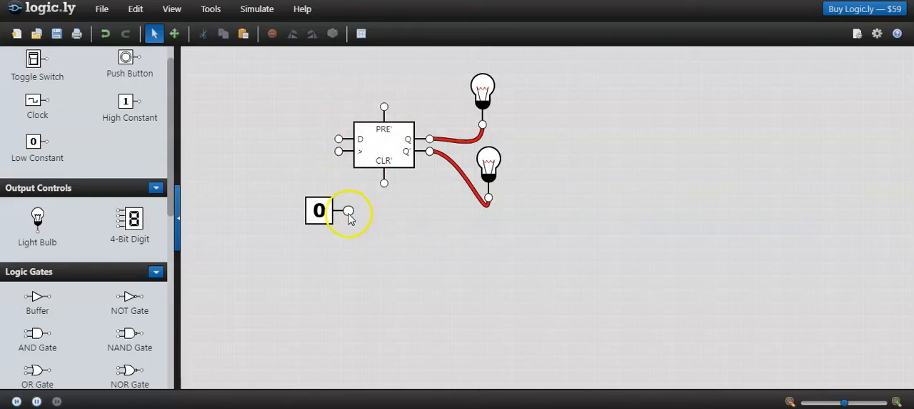
# Step: Move the low constant to the preset input, wire it, then delete it
pyautogui.moveTo(319, 210); pyautogui.dragTo(322, 77)
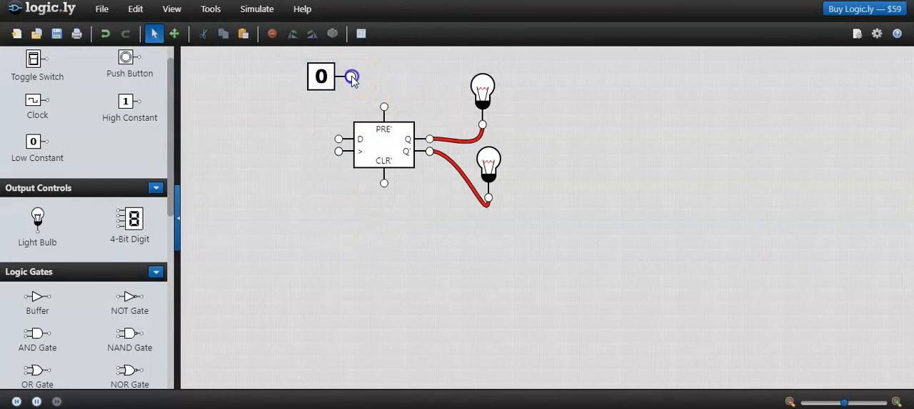
pyautogui.moveTo(350, 77); pyautogui.dragTo(384, 109)
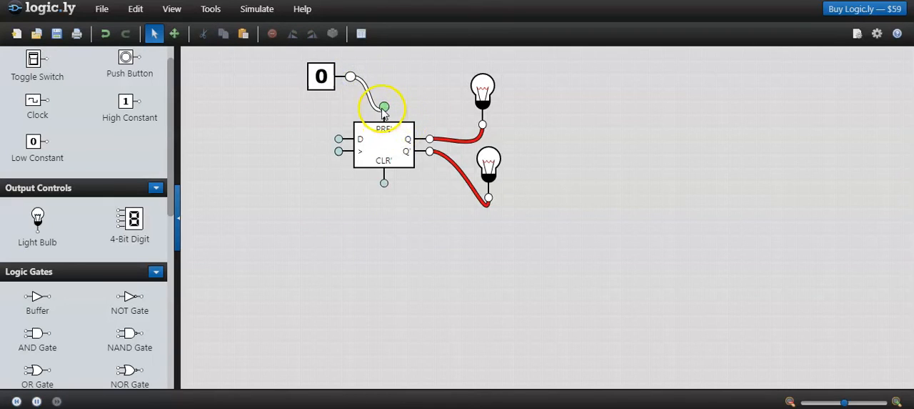
pyautogui.click(384, 107)
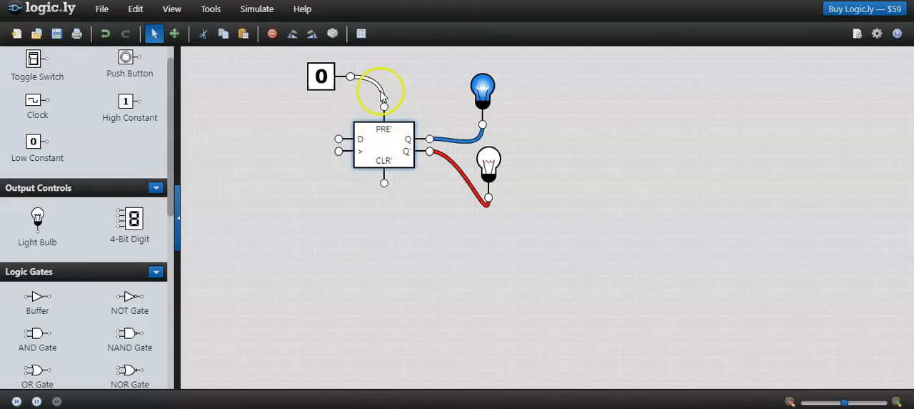
pyautogui.moveTo(518, 100)
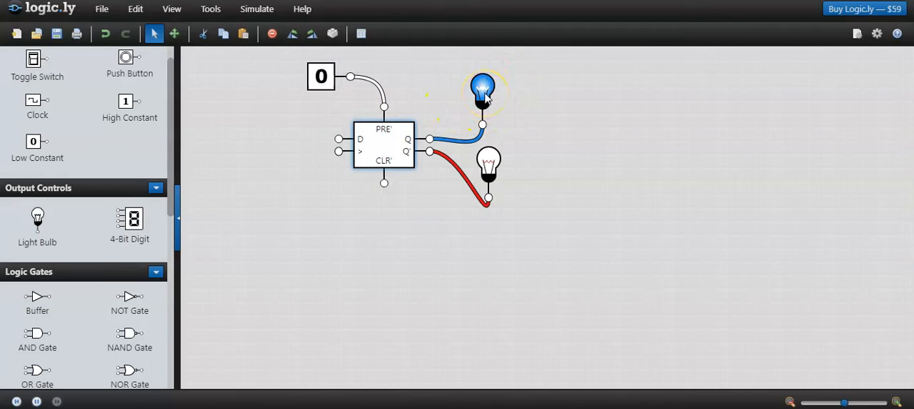
pyautogui.moveTo(489, 159)
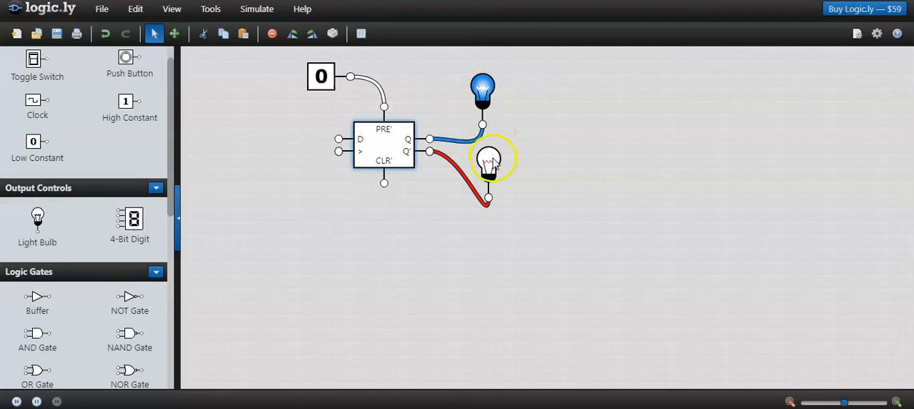
pyautogui.moveTo(383, 88)
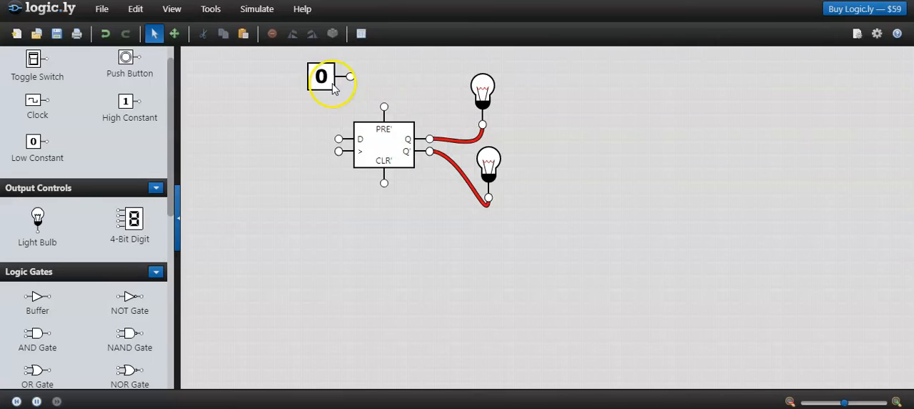
pyautogui.press('Delete')
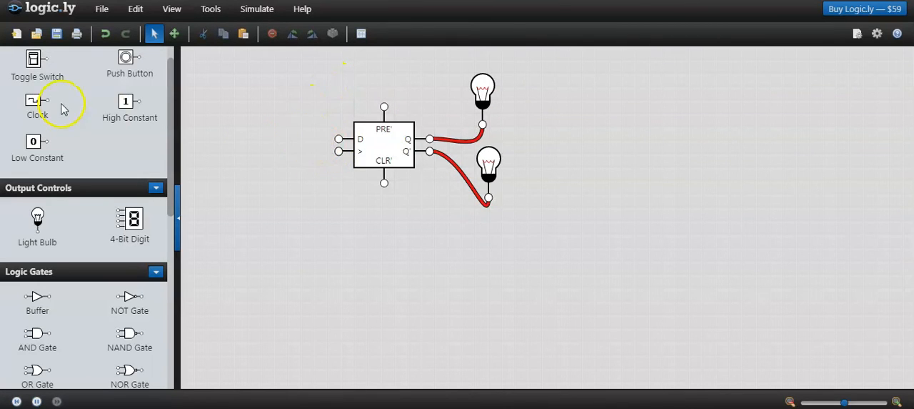
# Step: Wire a high constant to the preset input and place a toggle switch for the D input
pyautogui.moveTo(125, 100); pyautogui.dragTo(332, 77)
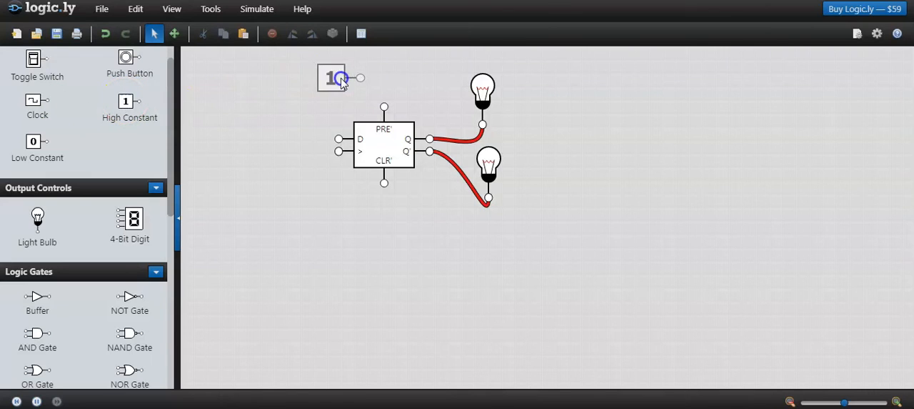
pyautogui.moveTo(360, 78); pyautogui.dragTo(384, 107)
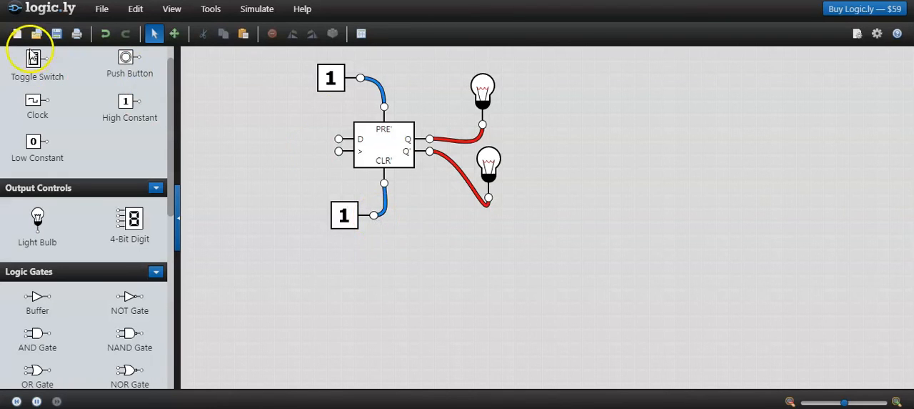
pyautogui.moveTo(37, 58); pyautogui.dragTo(260, 136)
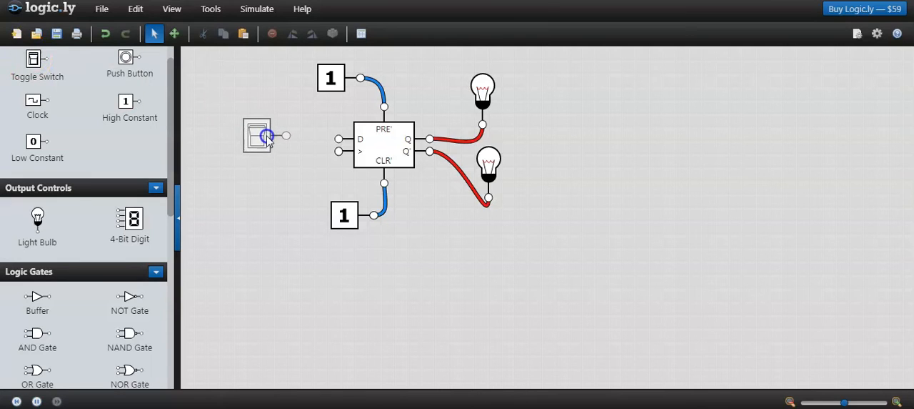
pyautogui.doubleClick(257, 135)
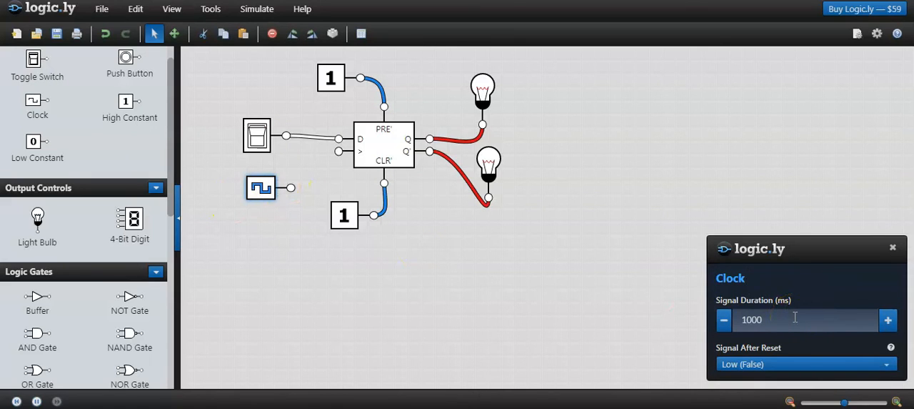
pyautogui.moveTo(789, 327)
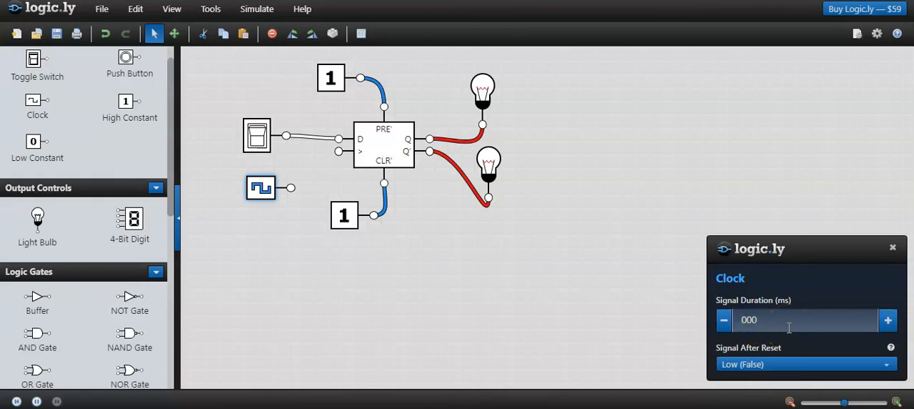
# Step: Set the clock's signal duration to 5000 ms
pyautogui.write('5000')
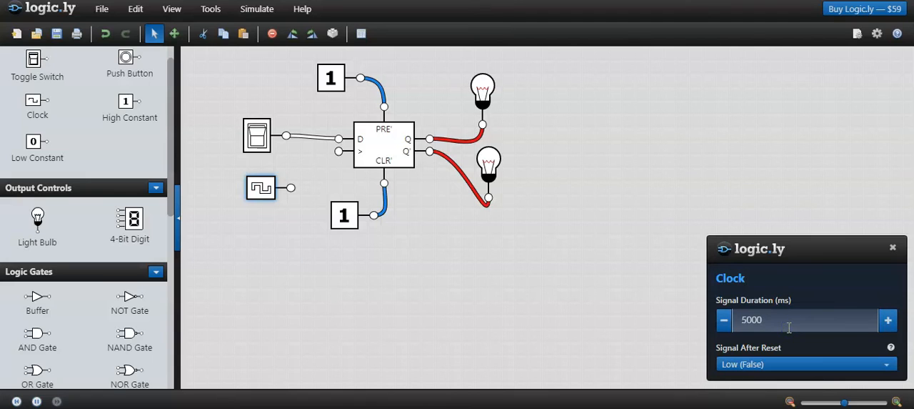
pyautogui.moveTo(840, 268)
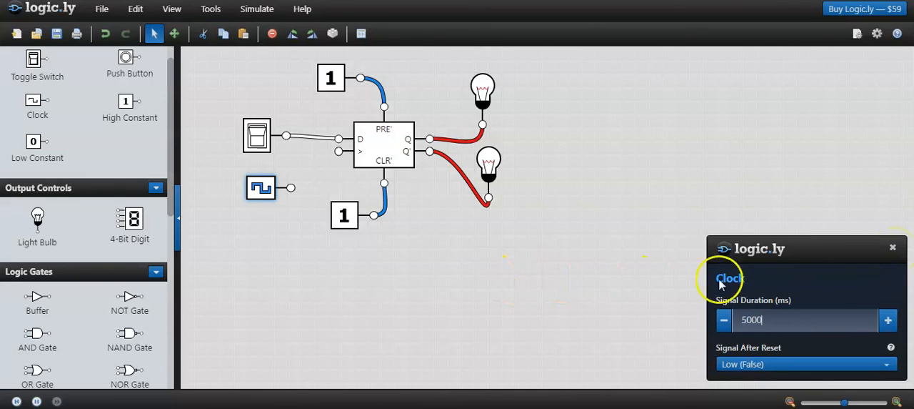
pyautogui.moveTo(357, 183)
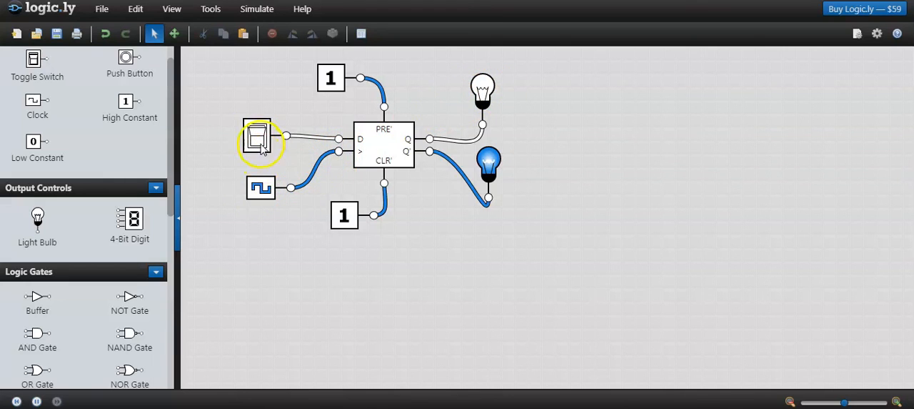
# Step: Switch D on, pulse the clock to latch it into Q, then switch D back off
pyautogui.click(257, 135)
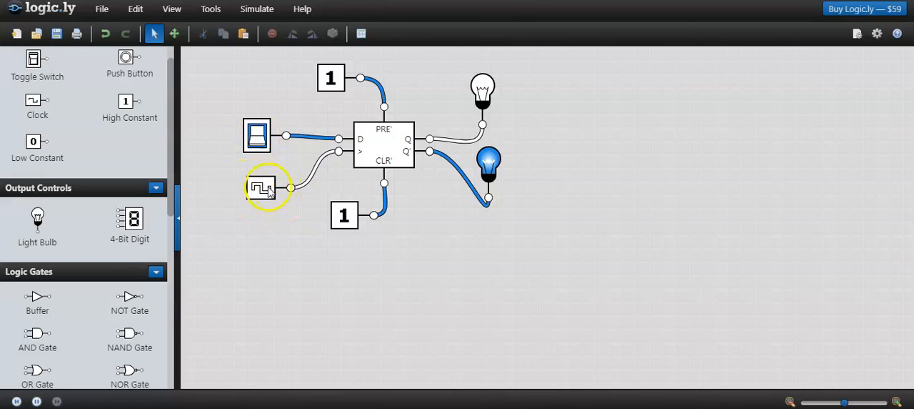
pyautogui.click(260, 187)
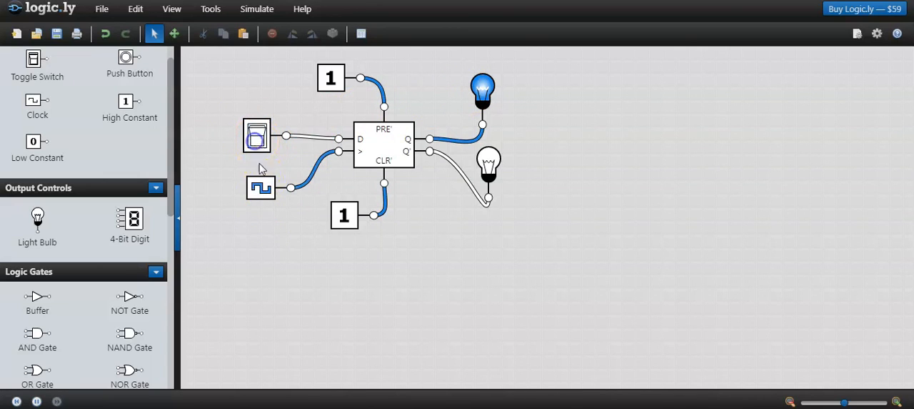
pyautogui.click(260, 187)
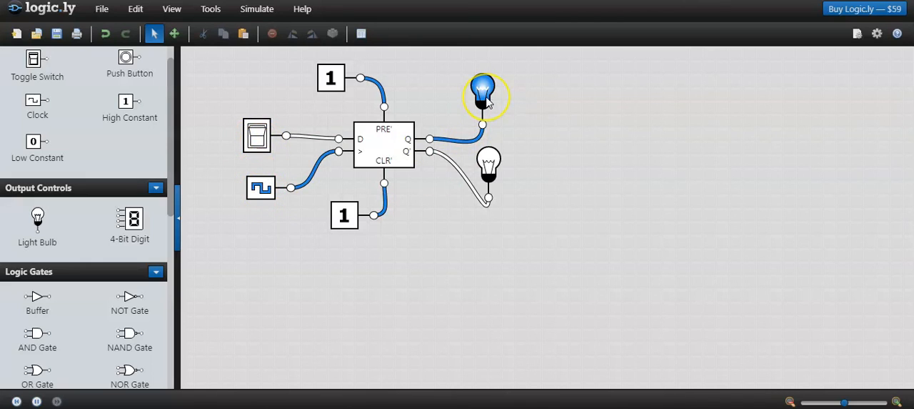
pyautogui.moveTo(285, 195)
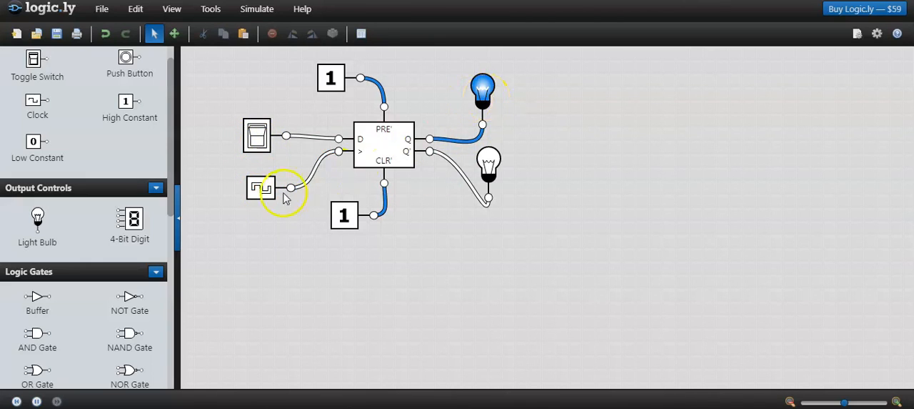
pyautogui.moveTo(357, 158)
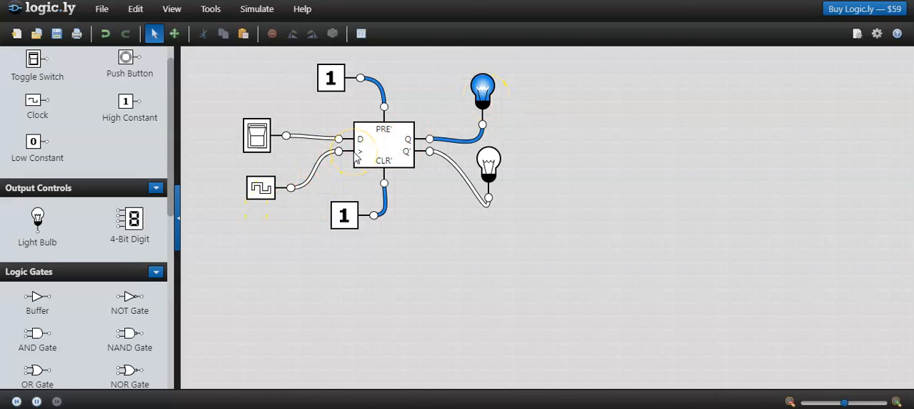